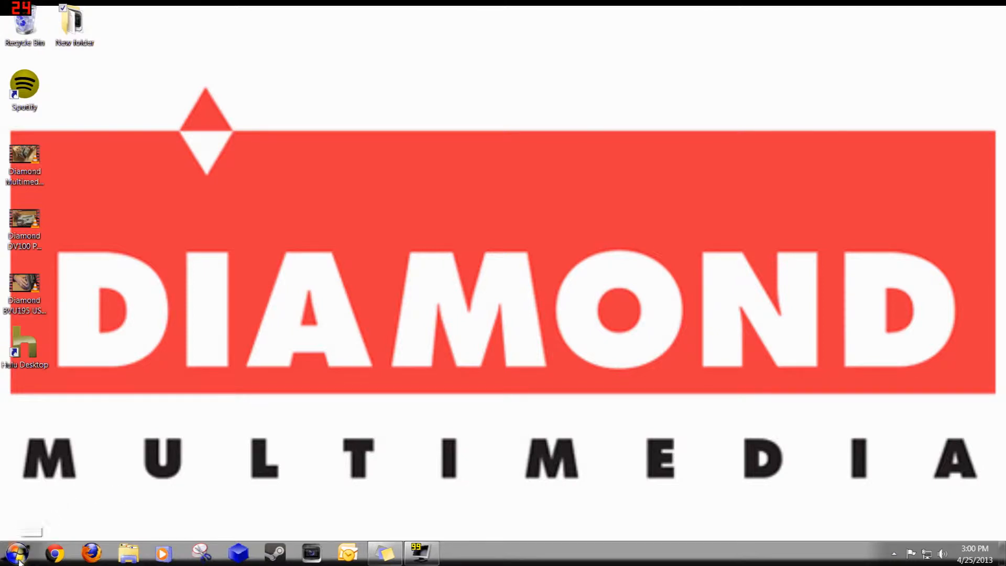
# Step: Show the Computer view listing the hard disk drives, including 1TB EXT DRIVE (H:), and the DVD drive
pyautogui.click(128, 552)
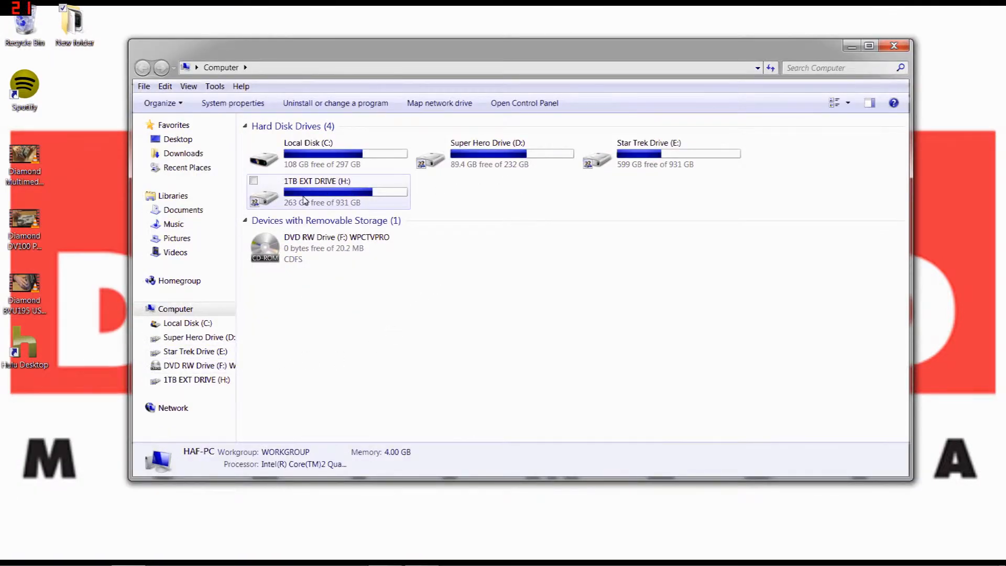
pyautogui.moveTo(338, 193)
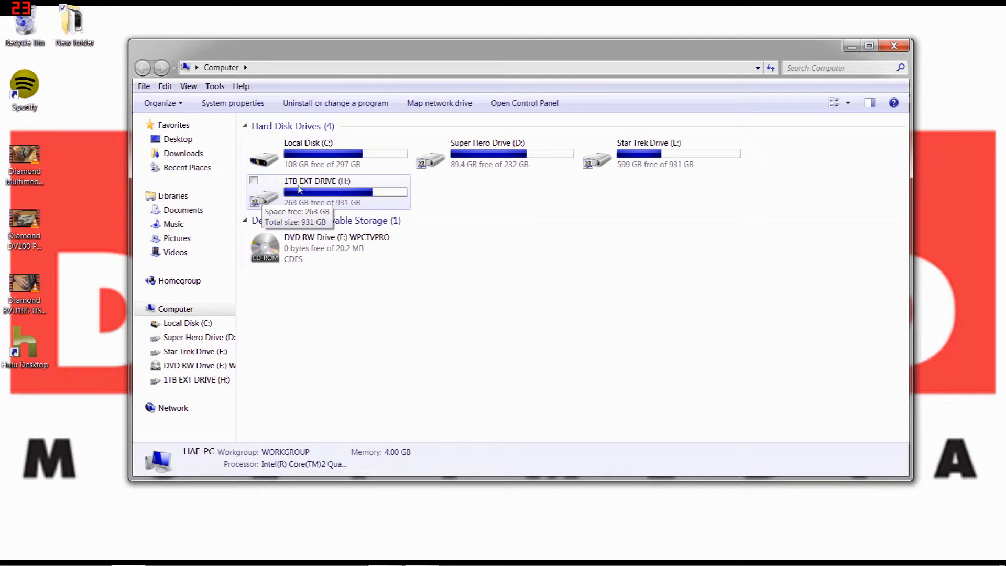
# Step: Put the 1TB EXT DRIVE (H:) name into rename mode and bring up its text editing options
pyautogui.click(318, 181)
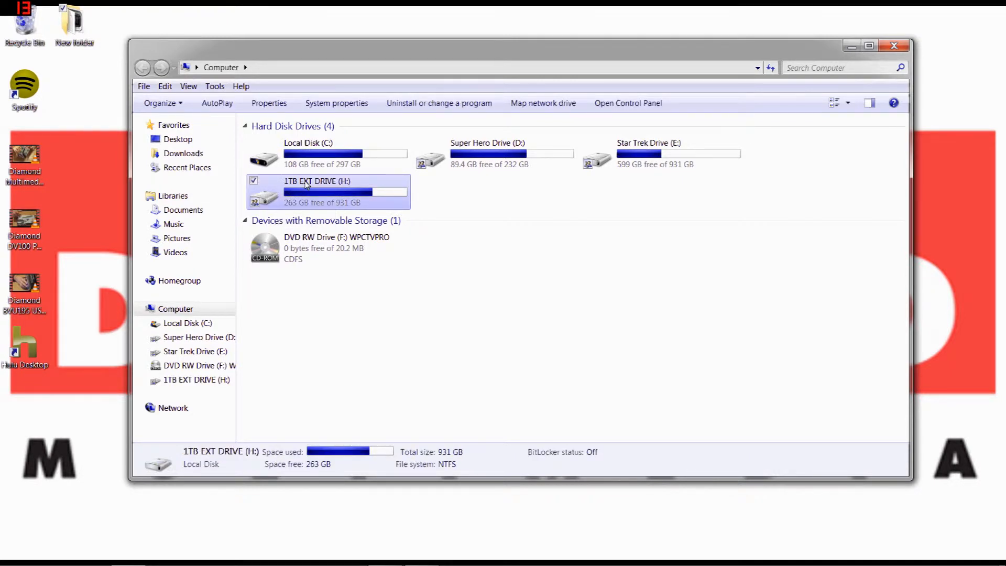
pyautogui.click(317, 180)
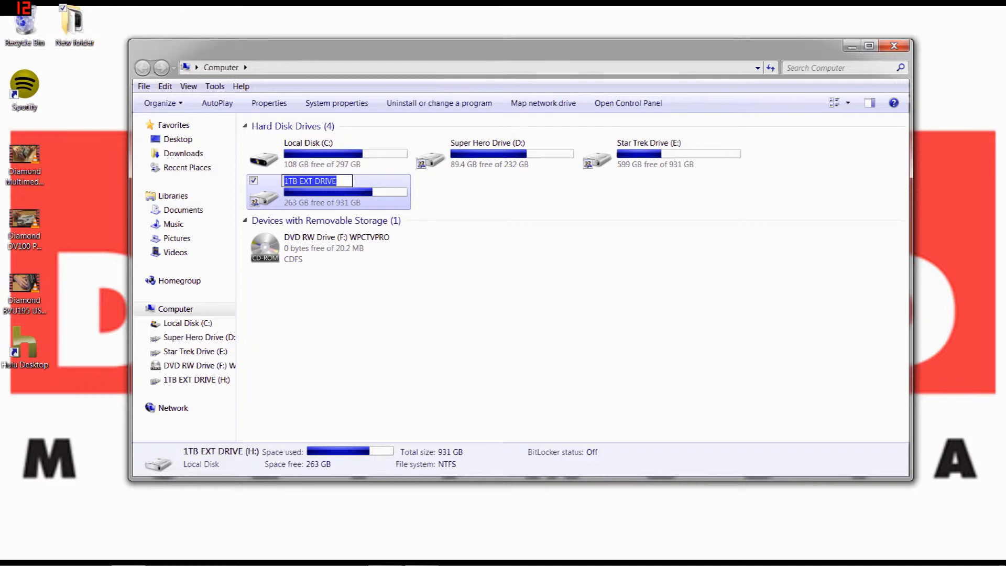
pyautogui.rightClick(318, 181)
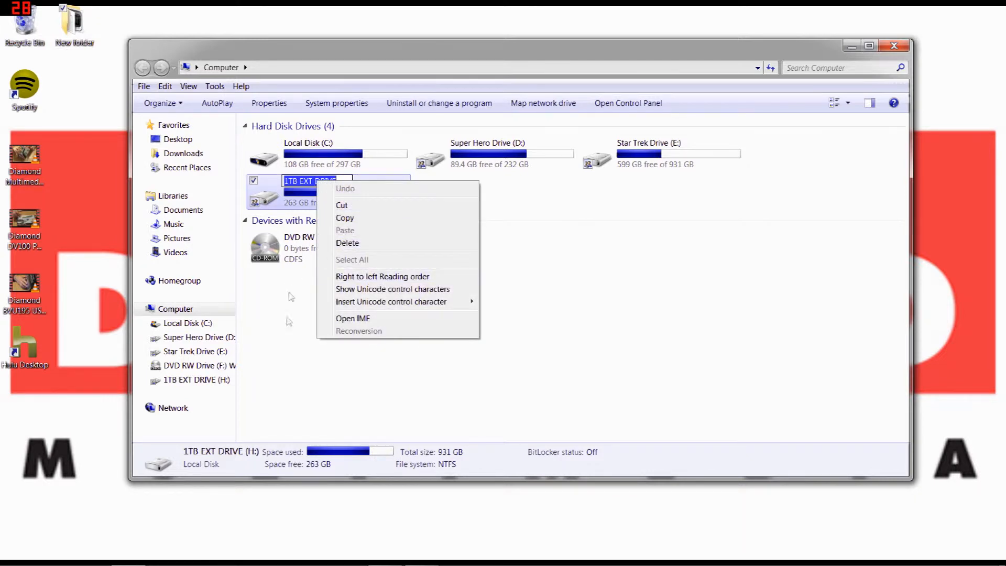